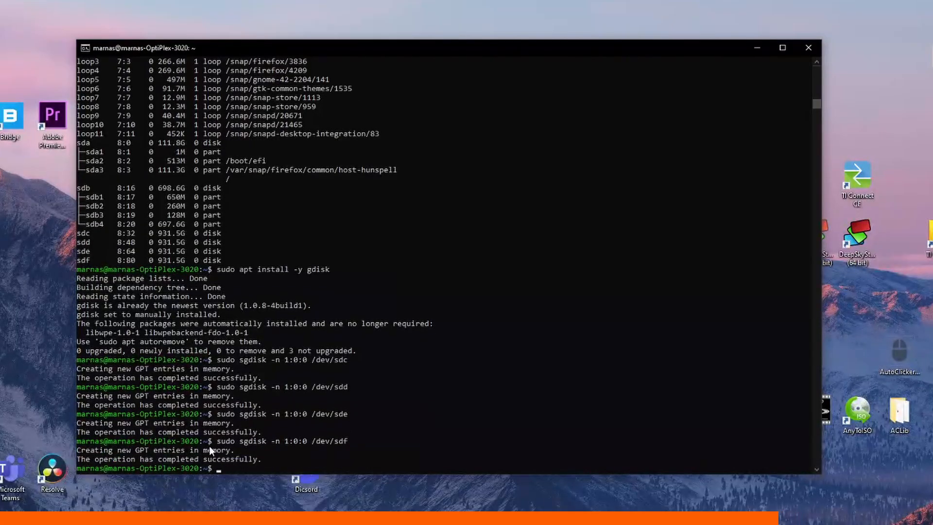
Run lsblk to confirm sdc, sdd, sde and sdf each show one 931.5G partition
text(lsblk)
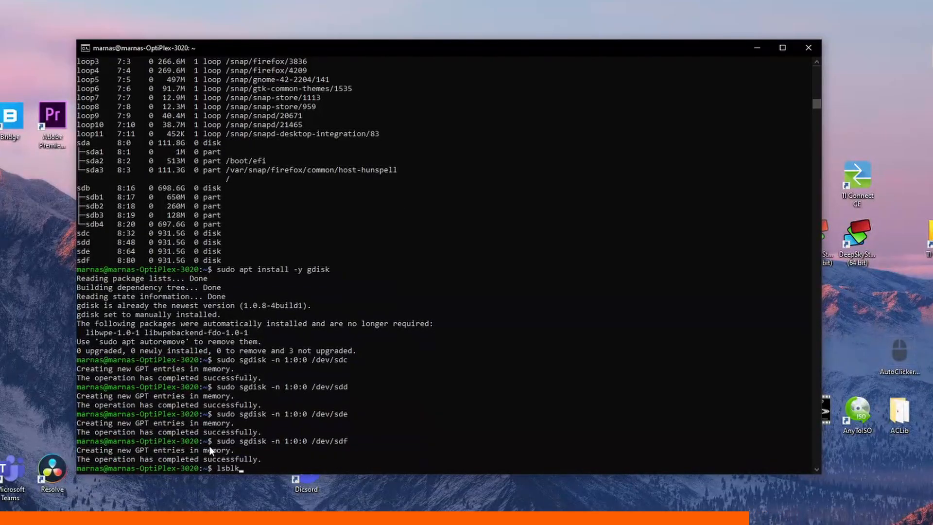
key(Return)
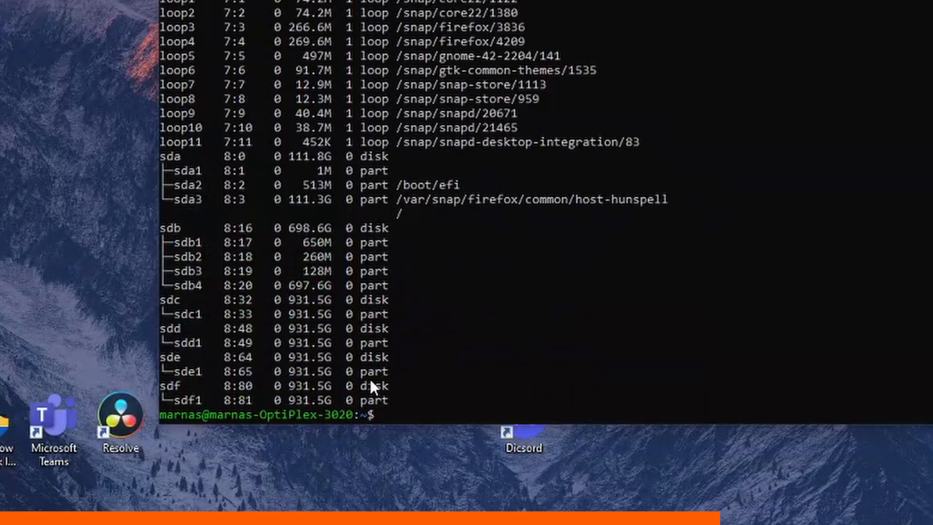